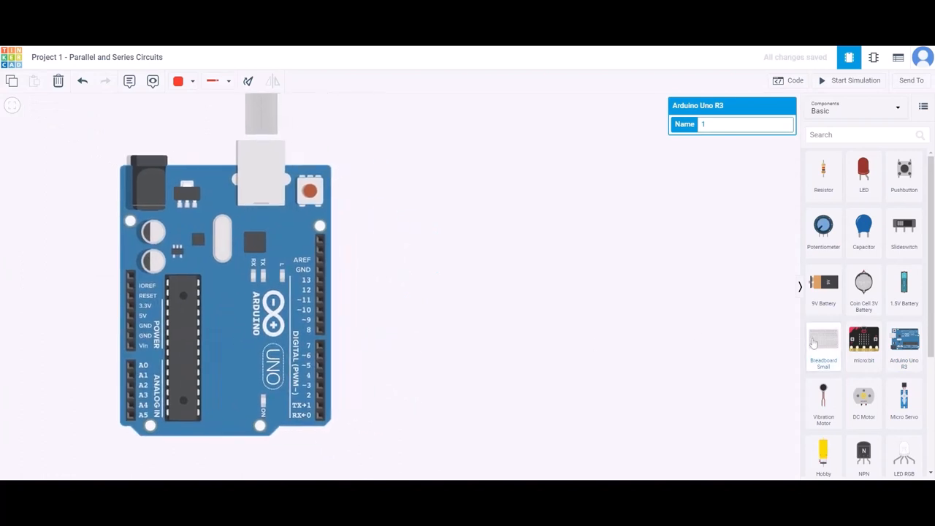
Step: Place a small breadboard to the right of the Arduino Uno
left_click(823, 342)
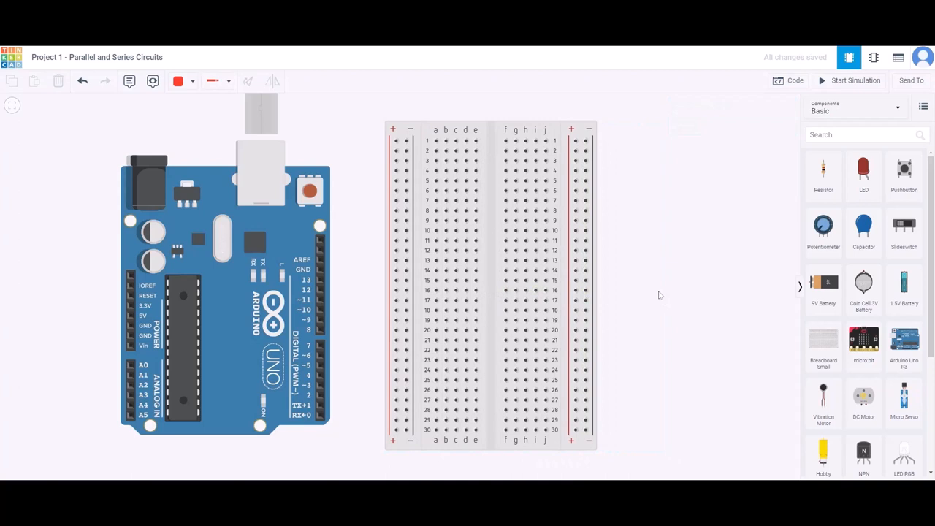
mouse_move(228, 307)
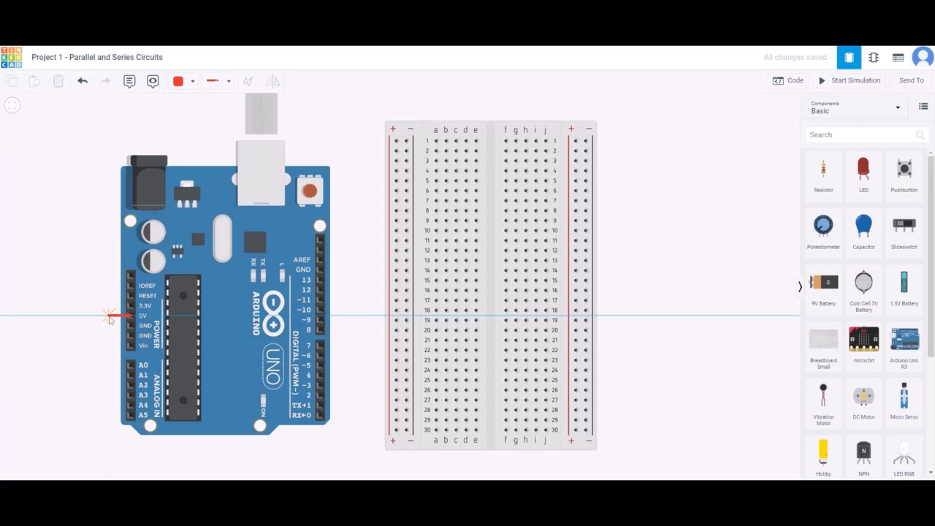
Step: Run a red wire from 5V to the + rail and a black wire from GND to the − rail
left_click_drag(111, 315, 111, 124)
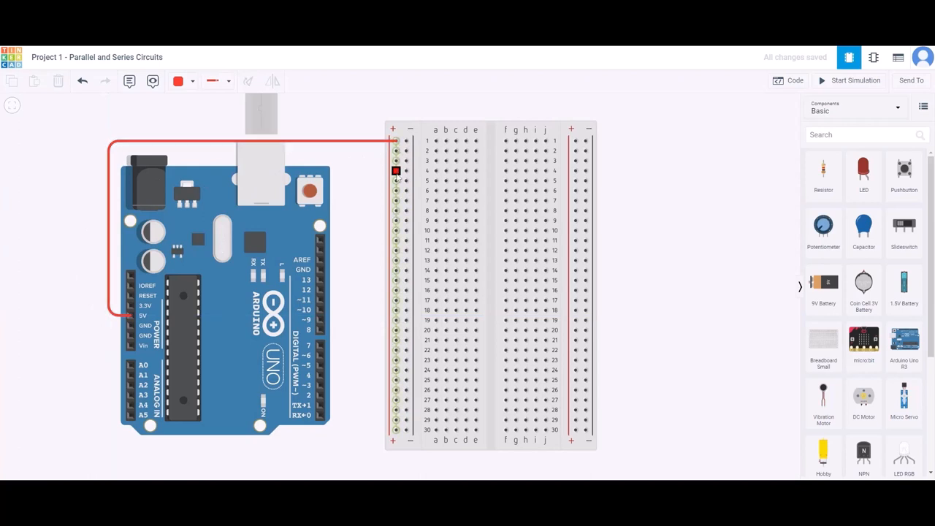
left_click_drag(396, 169, 396, 239)
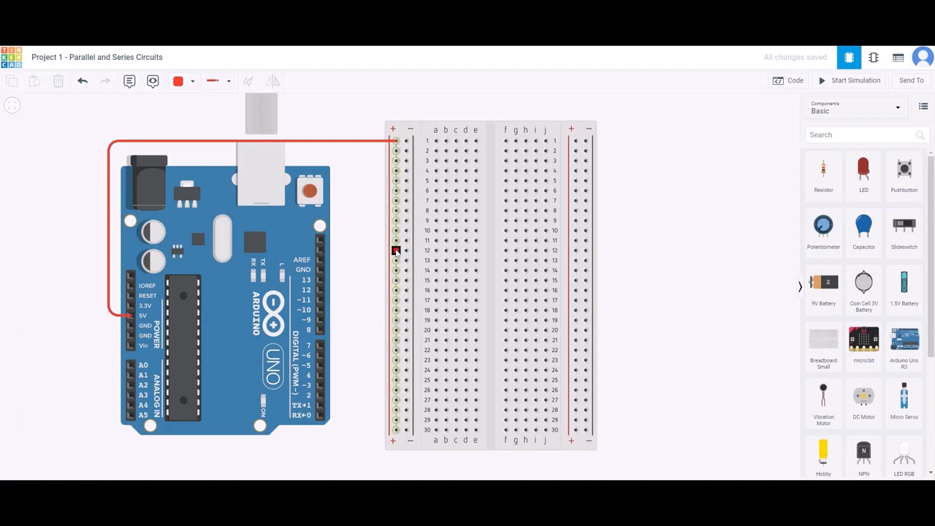
left_click_drag(394, 251, 394, 202)
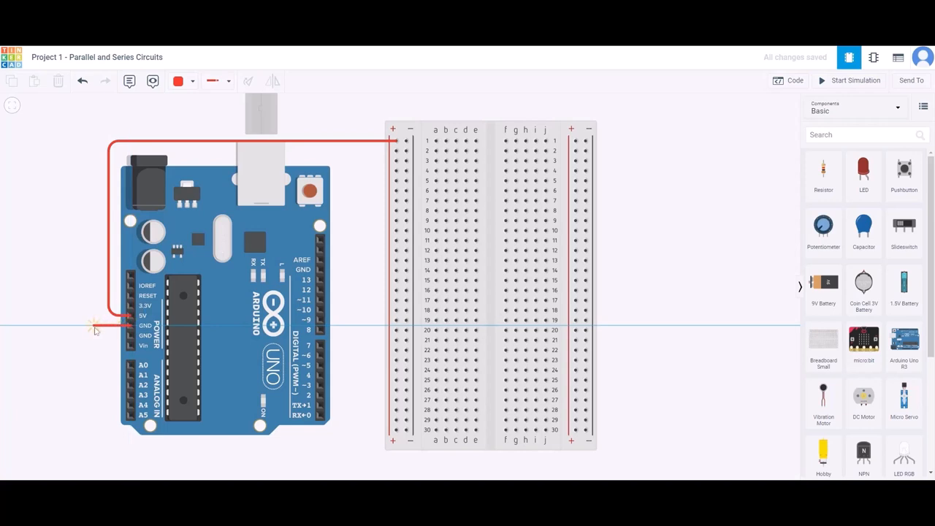
left_click_drag(95, 328, 95, 134)
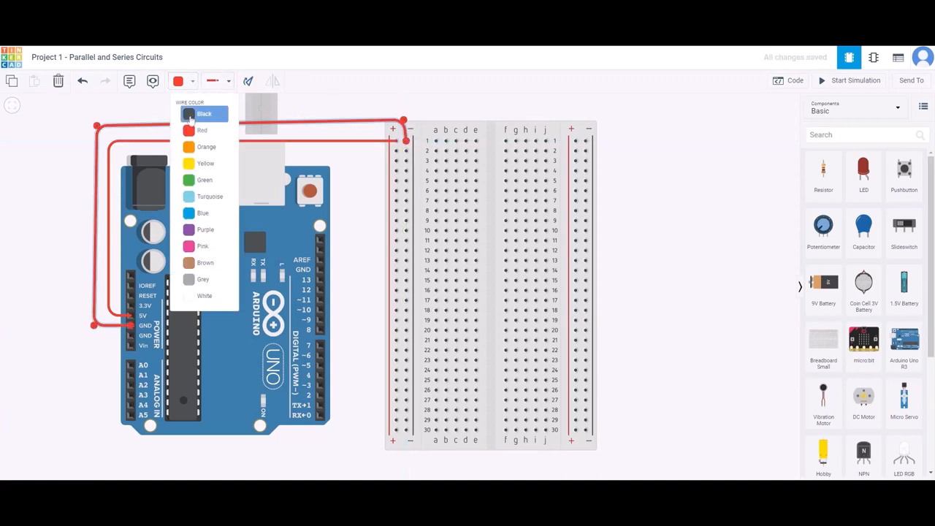
left_click(204, 114)
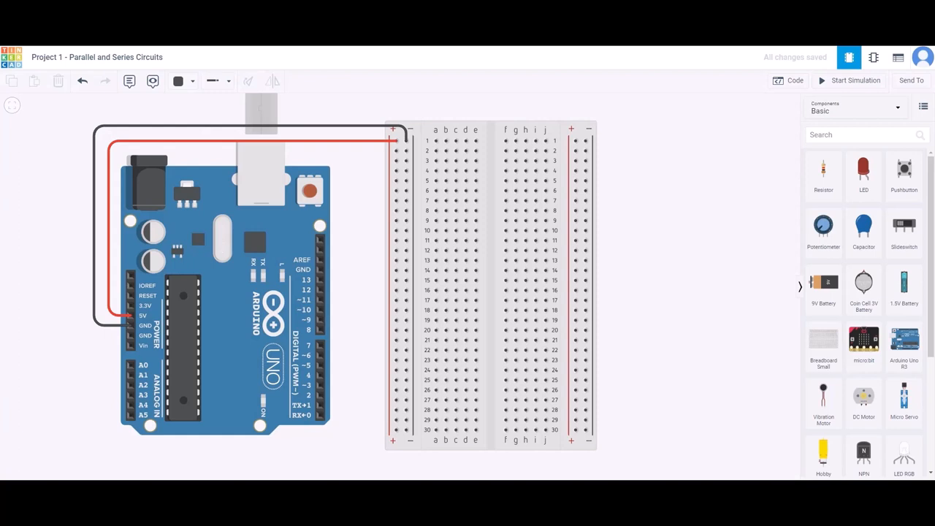
Step: Place a red LED on the breadboard and wire its legs to the power rails
left_click(863, 176)
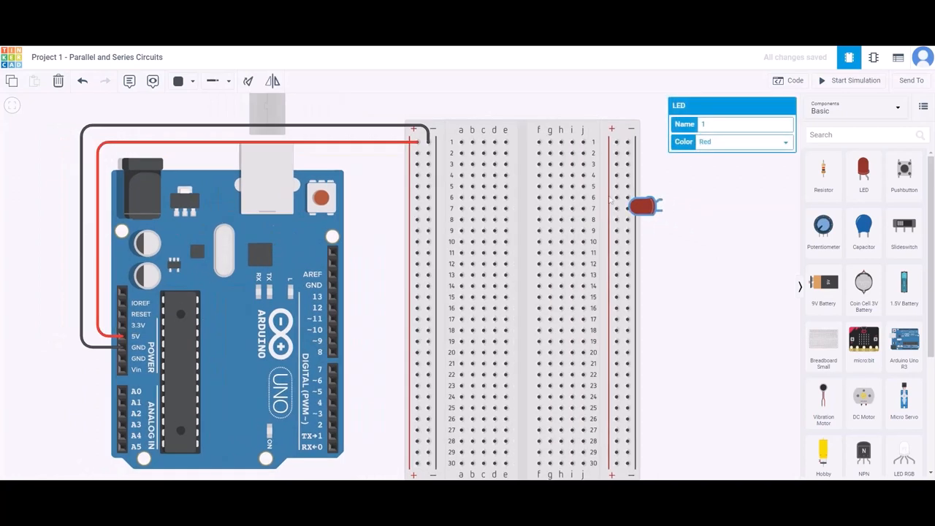
left_click_drag(643, 205, 485, 213)
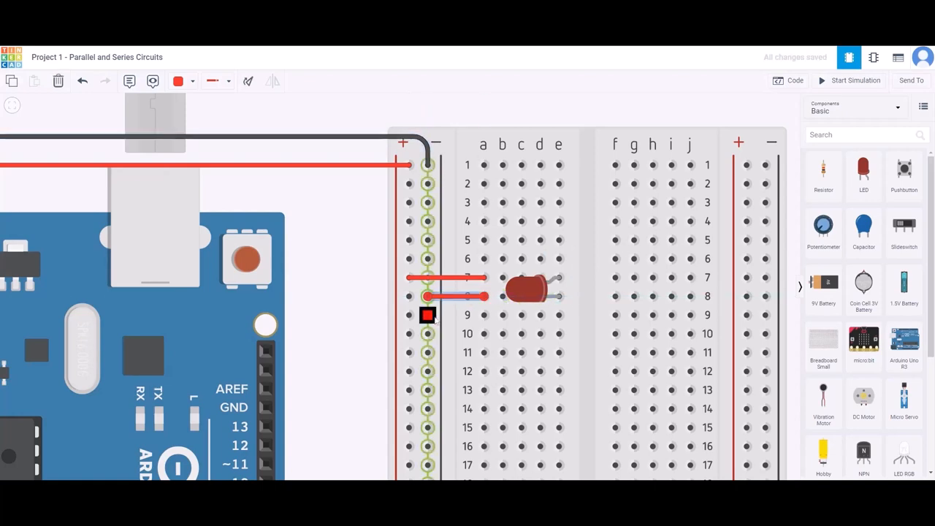
left_click(178, 80)
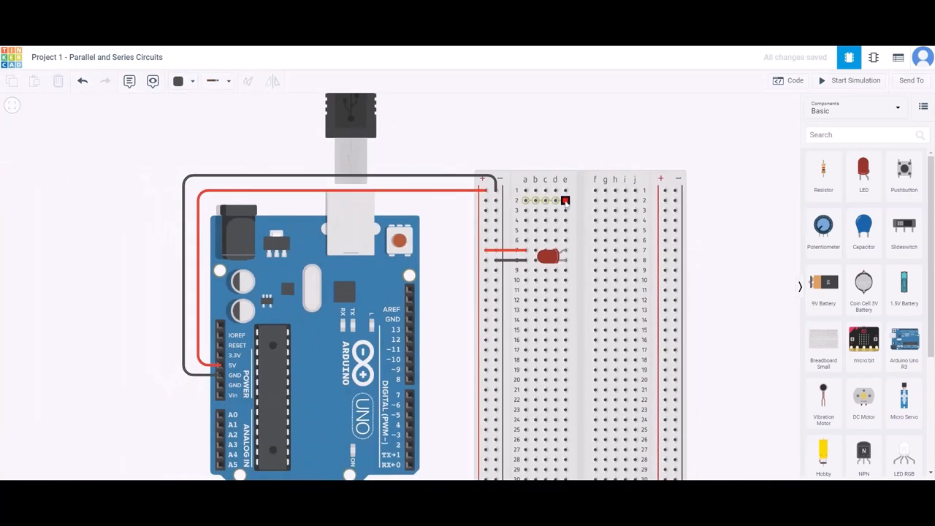
Step: Simulate to confirm the LED lights, stop, and bring a resistor into the workspace
left_click(850, 80)
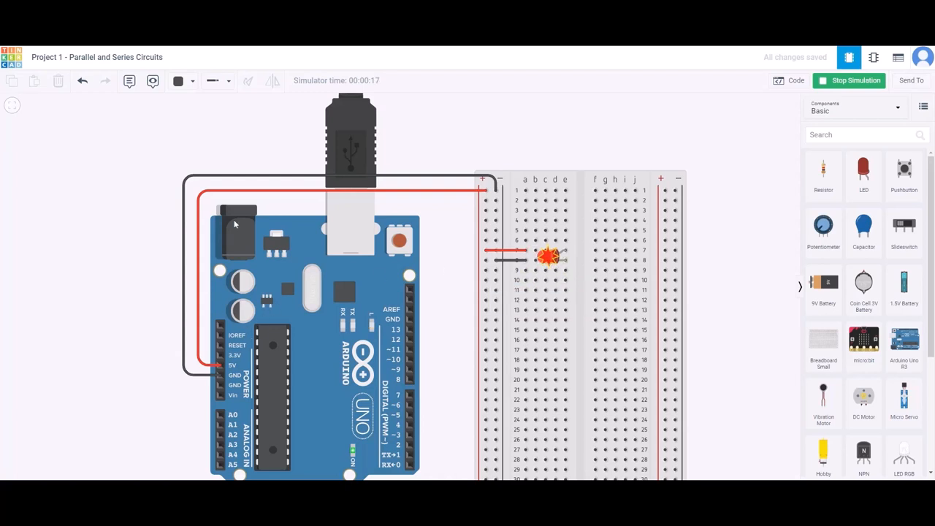
left_click(506, 251)
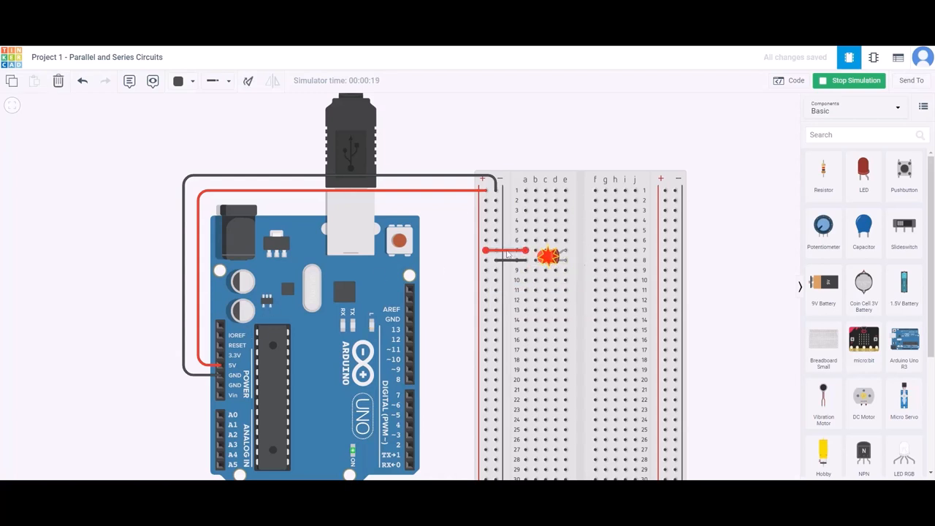
left_click(848, 80)
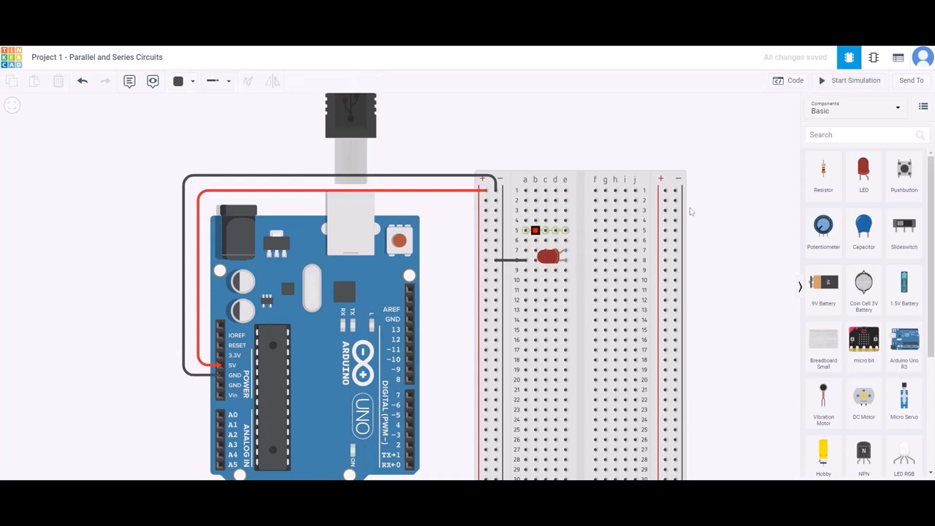
left_click(535, 231)
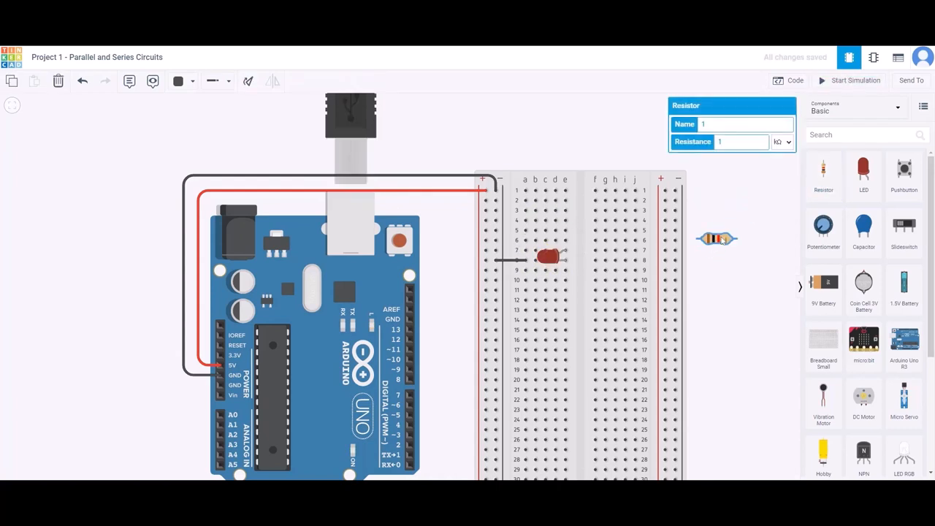
Step: Place the resistor in line with the LED and set its resistance to 220 Ω
left_click_drag(719, 240, 511, 251)
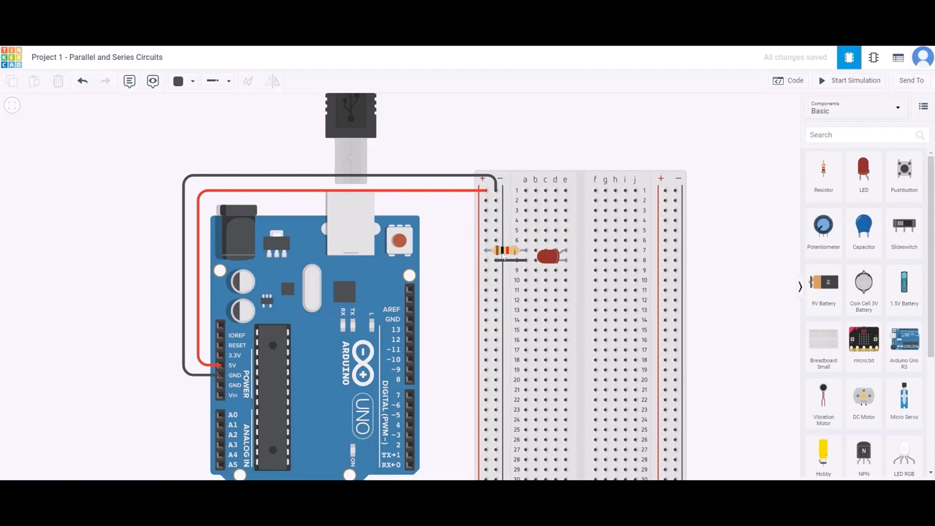
left_click(504, 251)
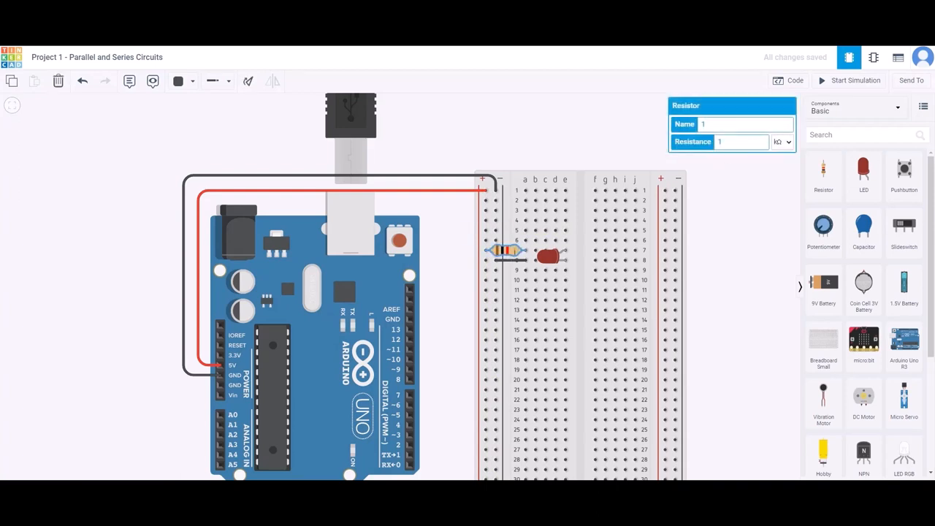
left_click(737, 141)
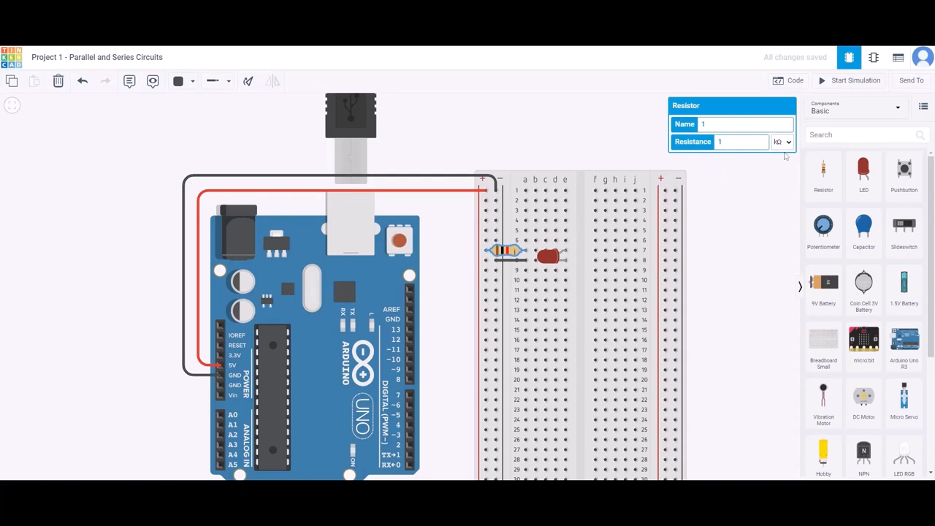
mouse_move(784, 155)
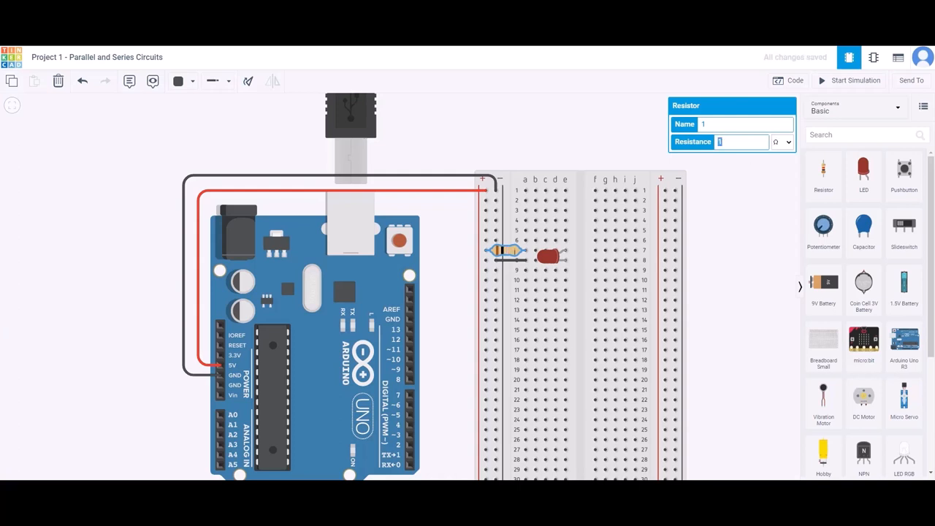
type("220")
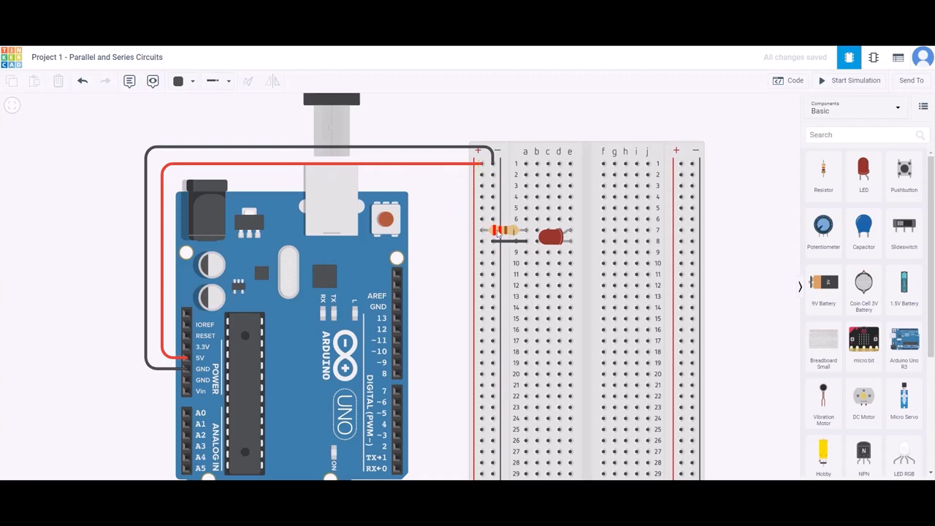
mouse_move(525, 231)
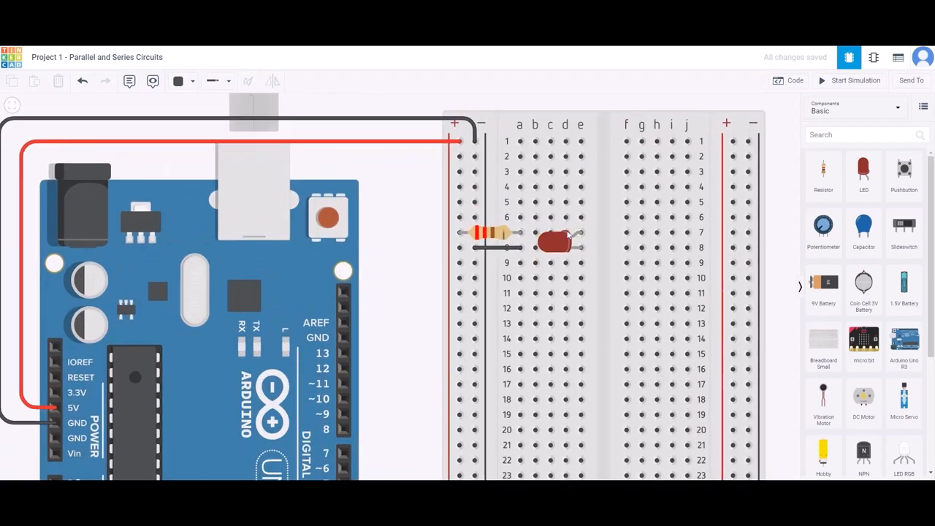
mouse_move(581, 234)
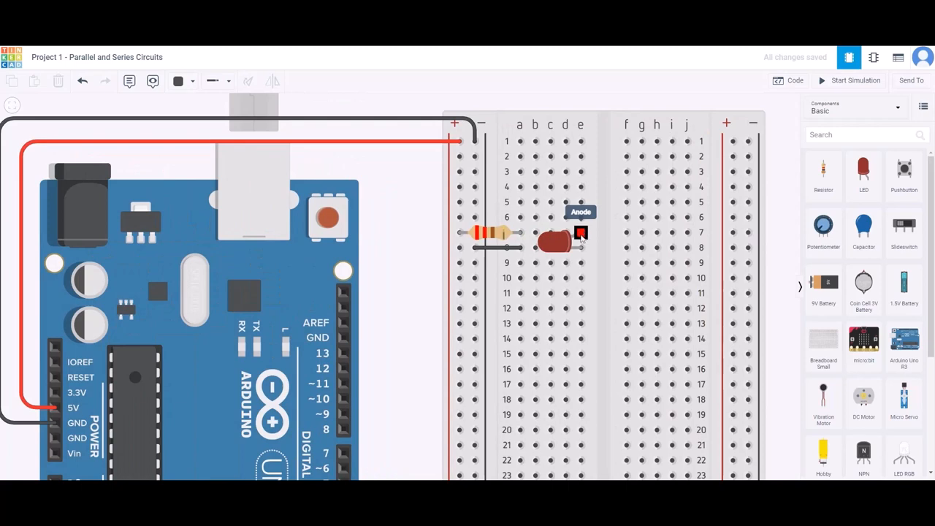
mouse_move(552, 249)
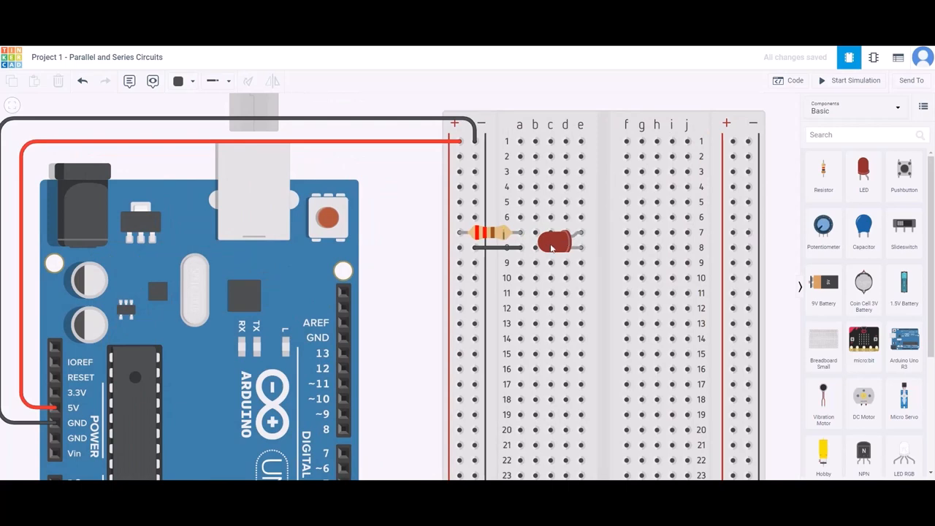
mouse_move(581, 248)
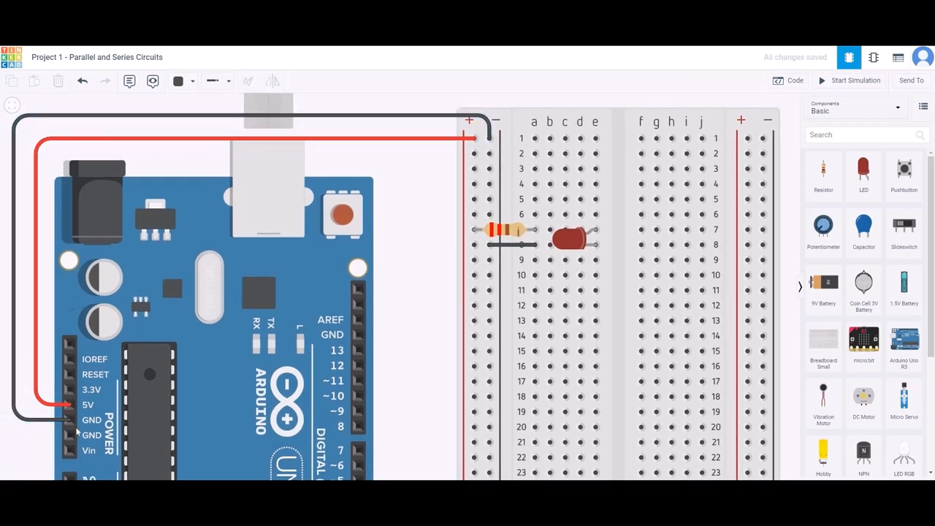
left_click(848, 80)
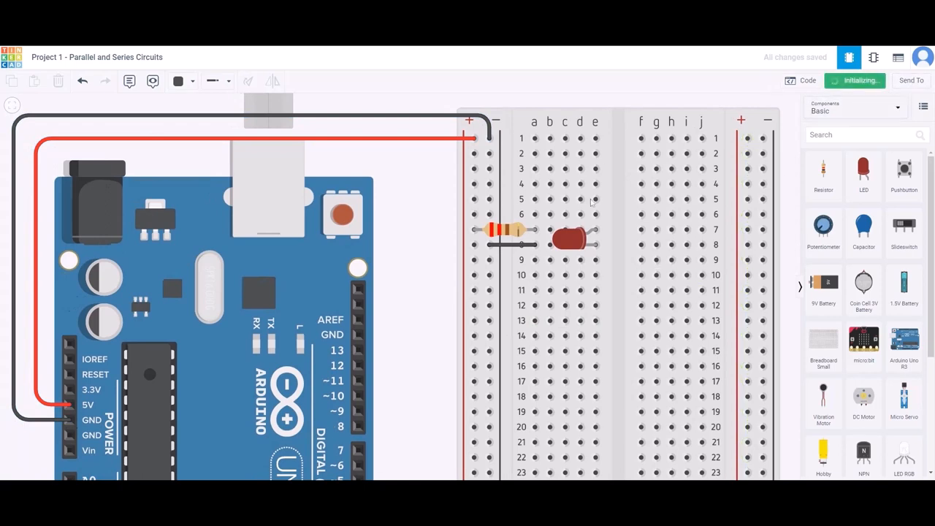
left_click(849, 80)
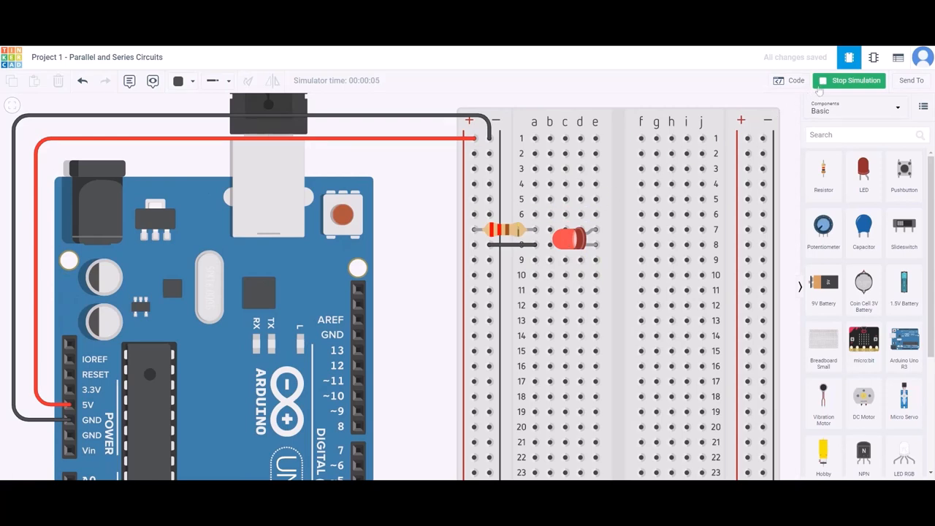
left_click(847, 80)
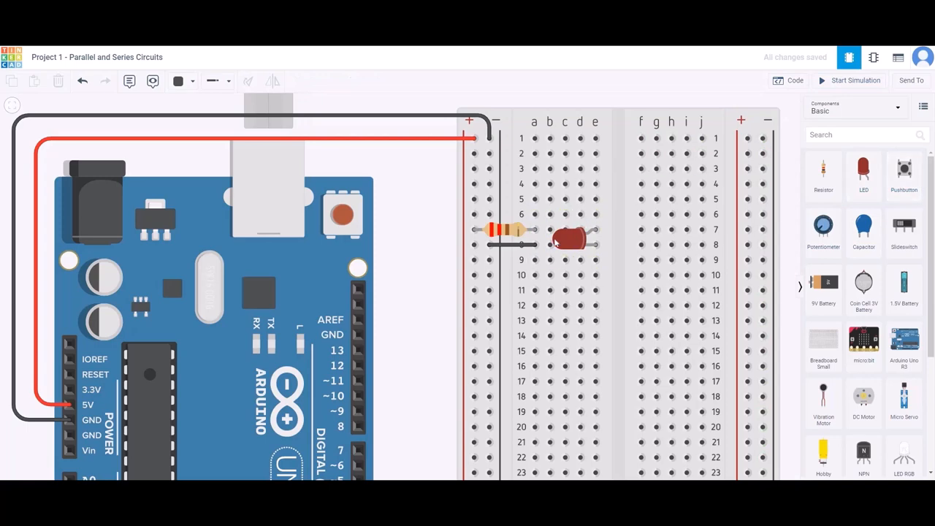
Step: Move the LED lower and seat a pushbutton across the breadboard's centre gap
left_click_drag(572, 239, 572, 284)
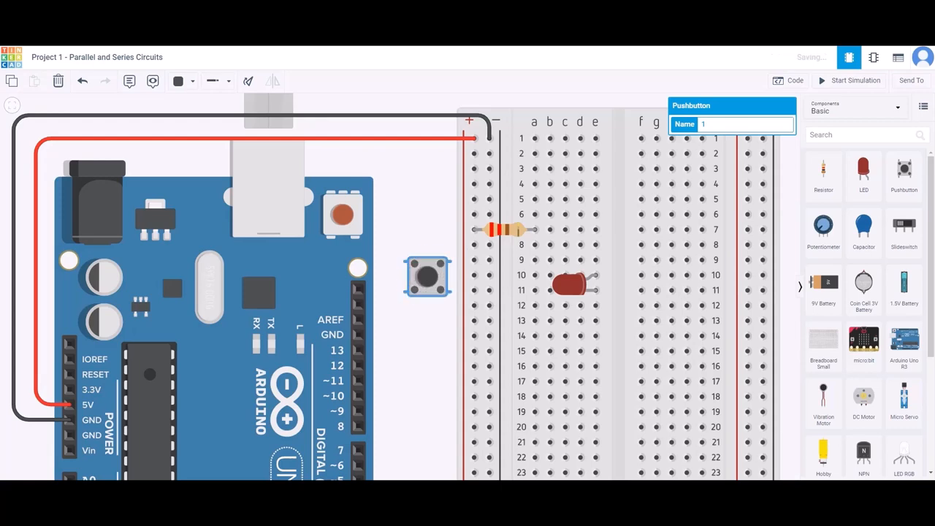
left_click_drag(426, 276, 495, 260)
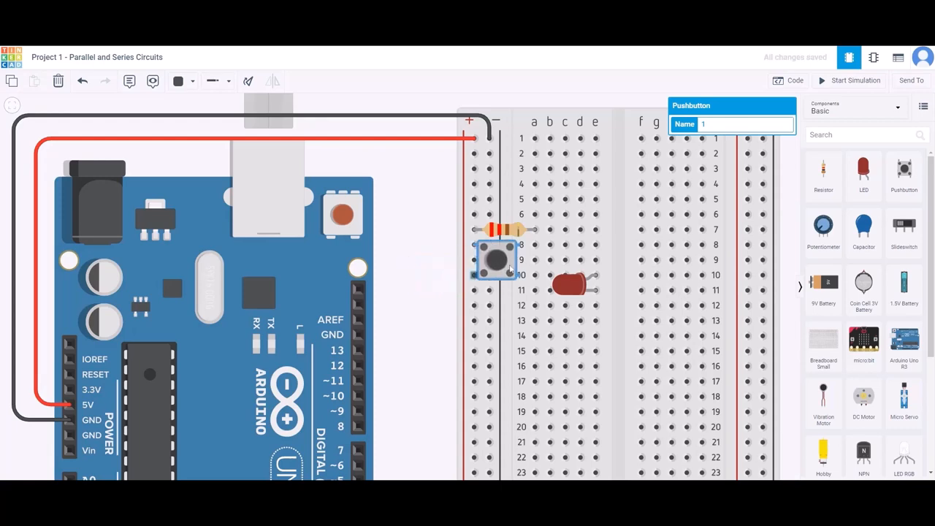
left_click_drag(497, 256, 617, 246)
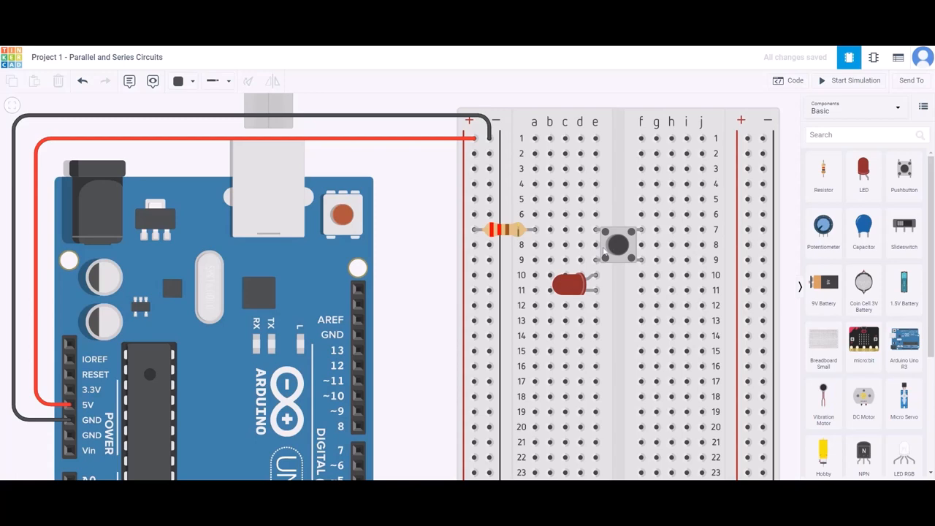
mouse_move(594, 229)
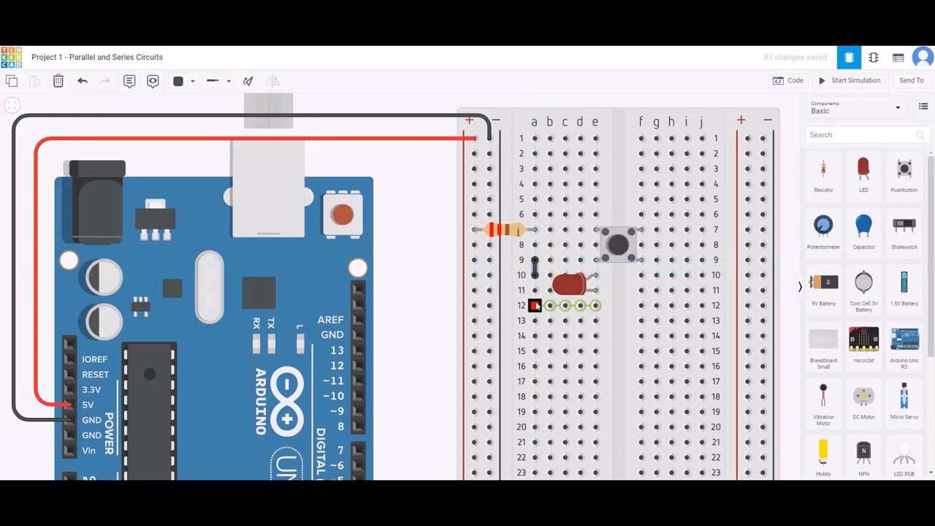
Step: Make the LED's ground wire black and start the simulation
left_click(178, 80)
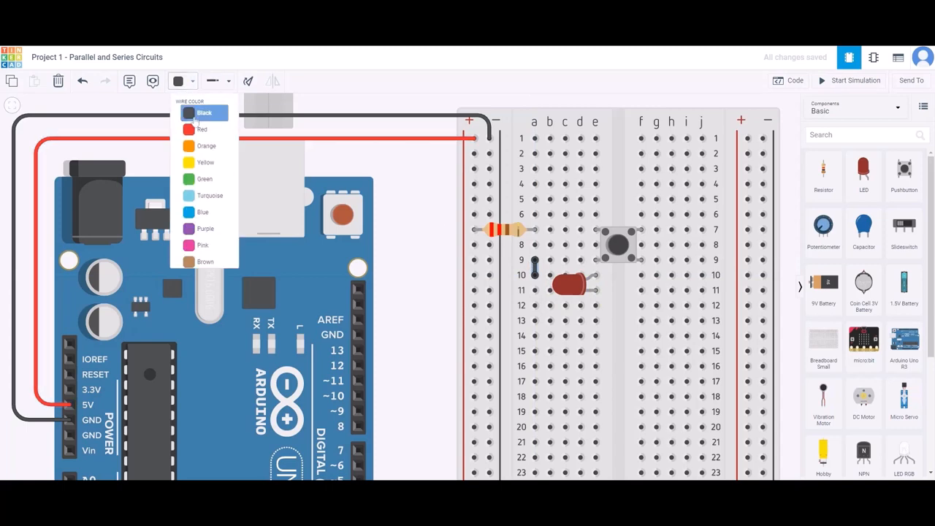
left_click(201, 129)
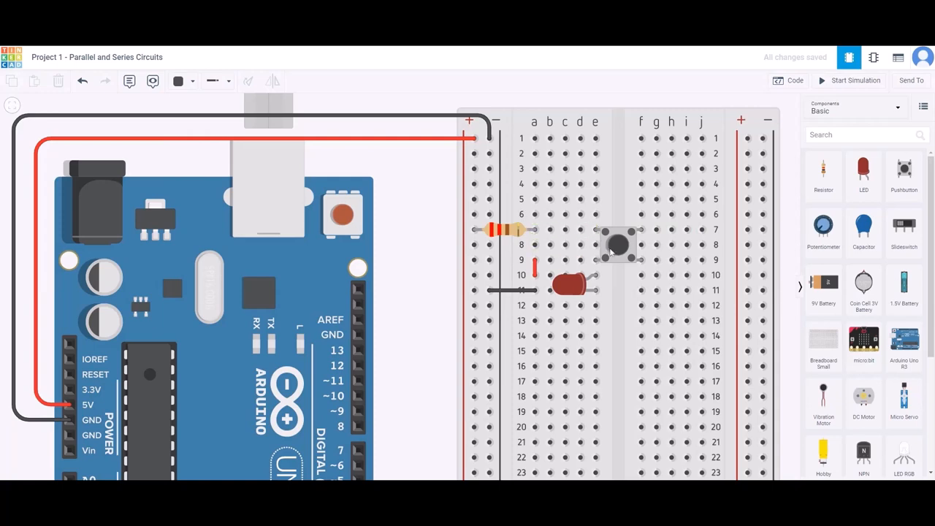
mouse_move(533, 230)
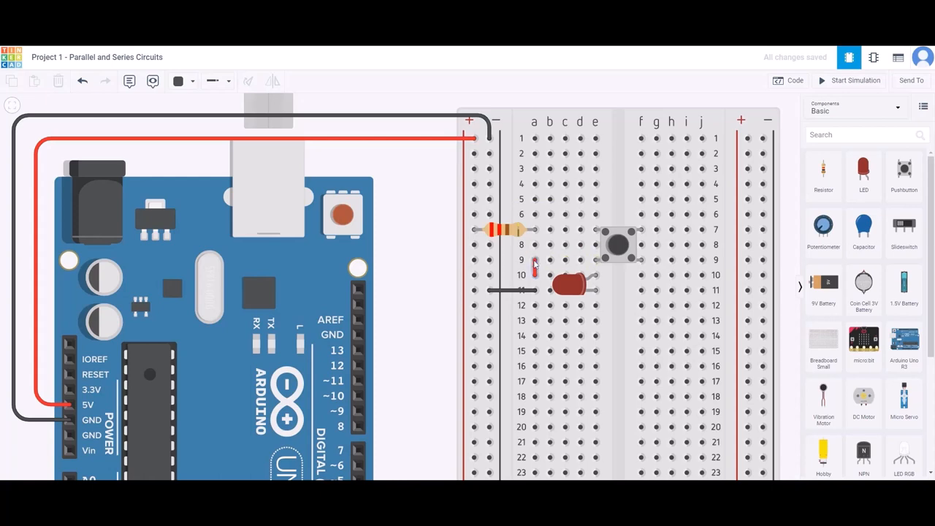
left_click(853, 80)
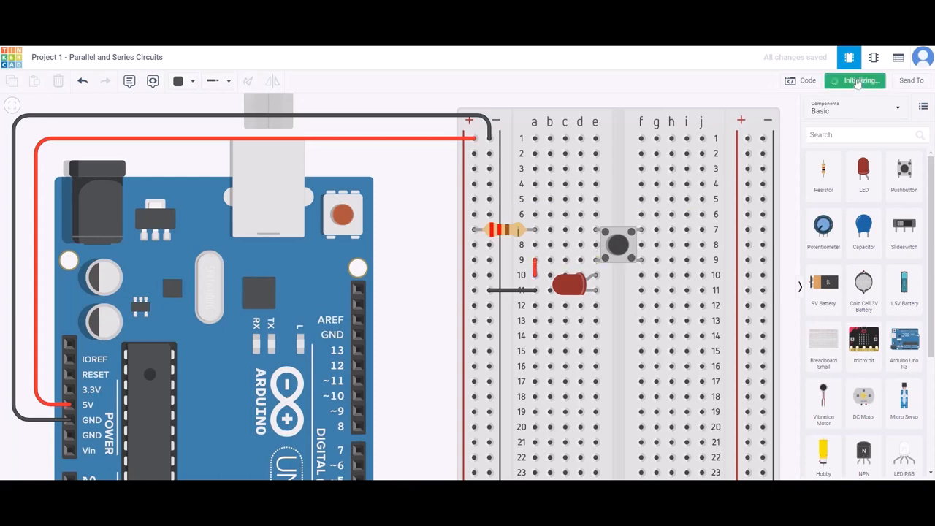
Step: Let the series circuit run in simulation, then stop it to edit the circuit
left_click(855, 80)
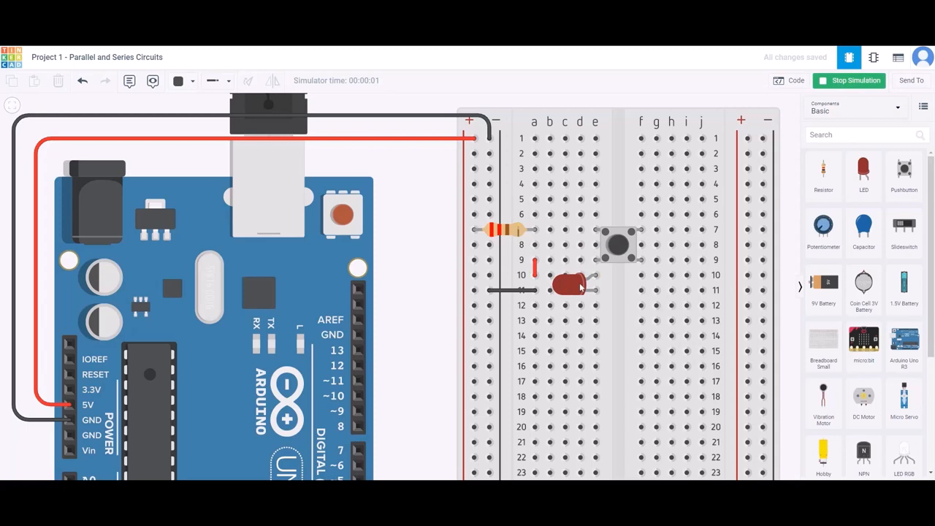
mouse_move(579, 286)
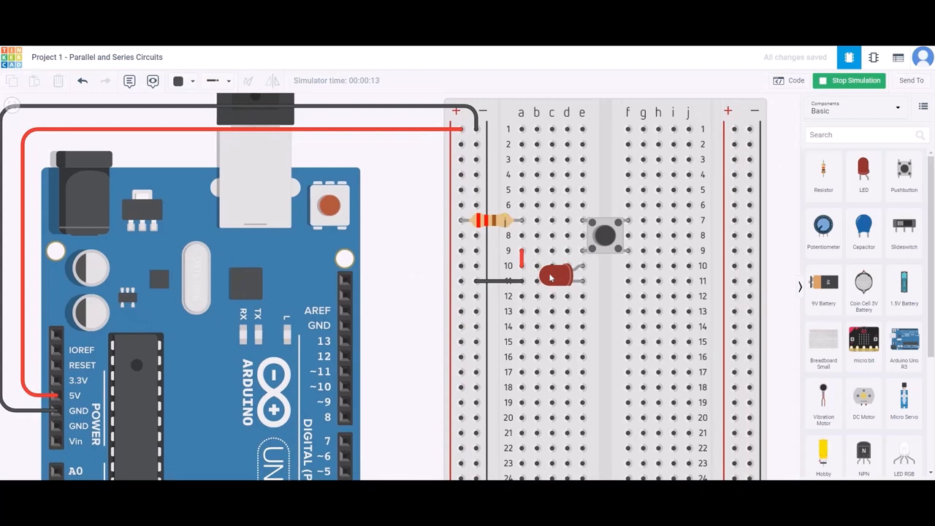
left_click(555, 276)
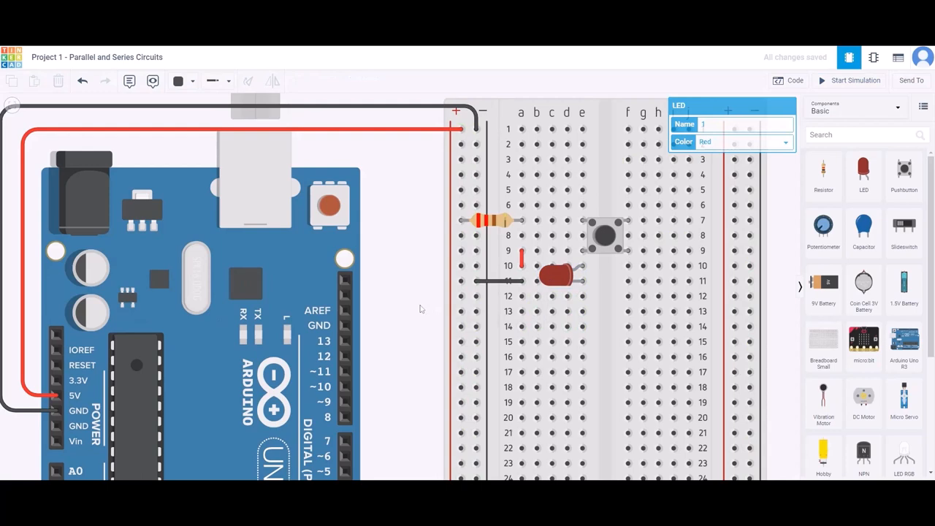
Step: Move the LED further down and place a second pushbutton below the first
left_click_drag(558, 274, 558, 337)
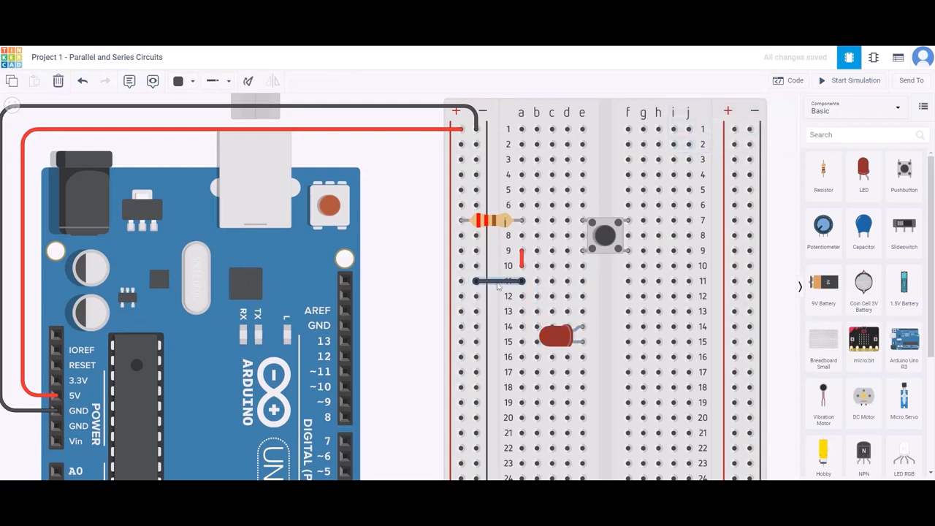
left_click(496, 281)
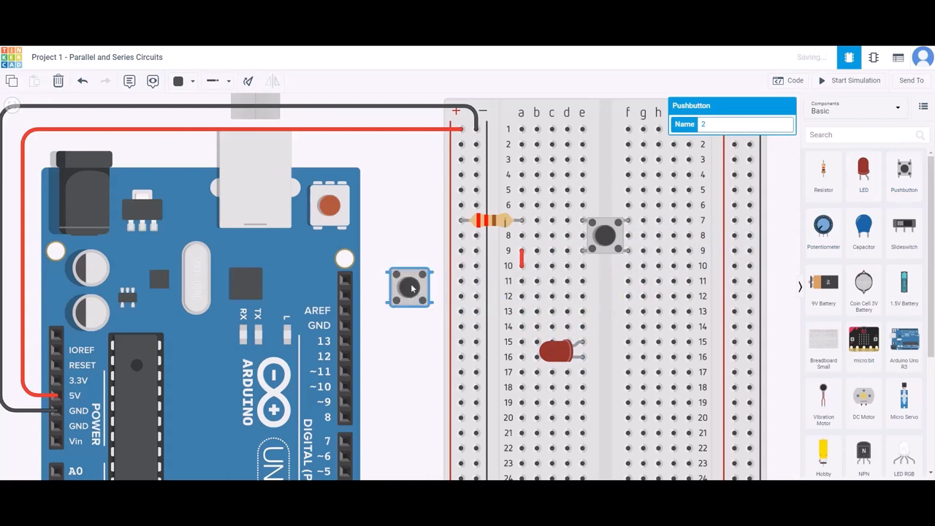
left_click_drag(409, 286, 620, 295)
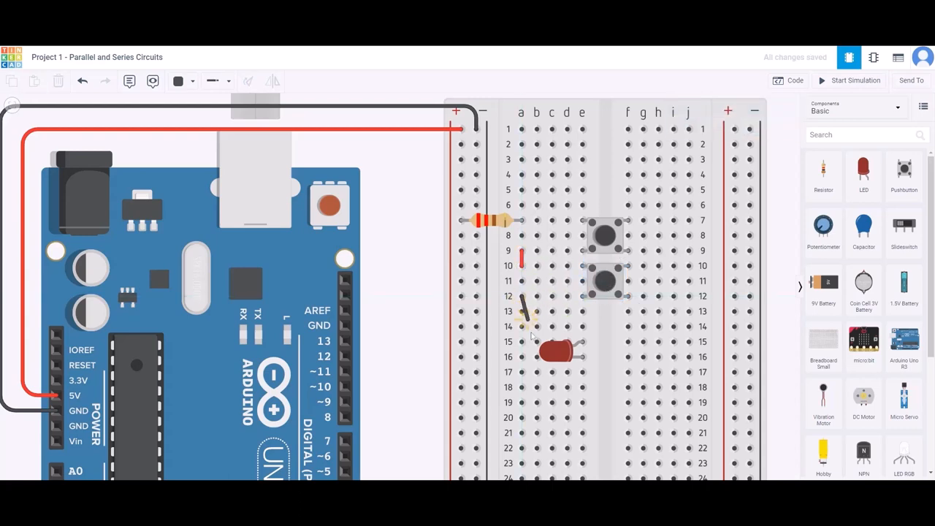
Step: Colour the new jumper red and the LED ground wire black, then start simulating
left_click(178, 80)
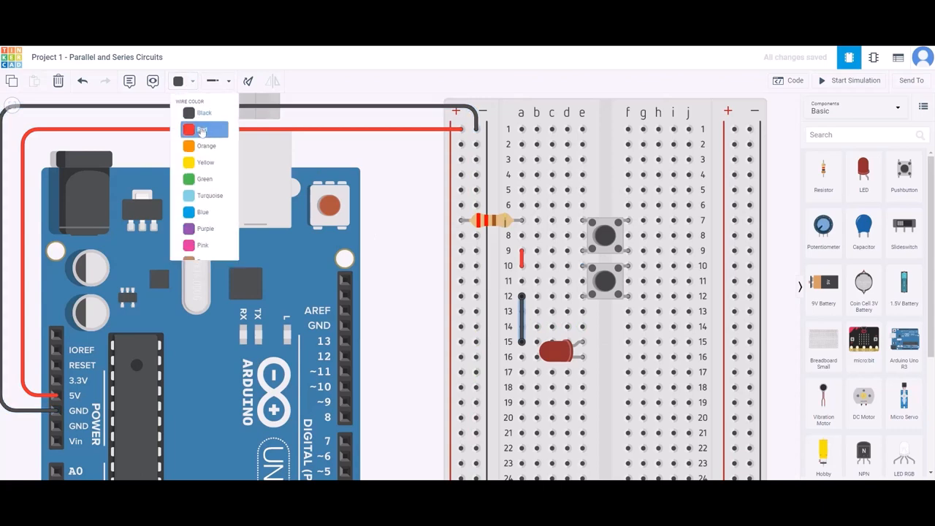
left_click(204, 129)
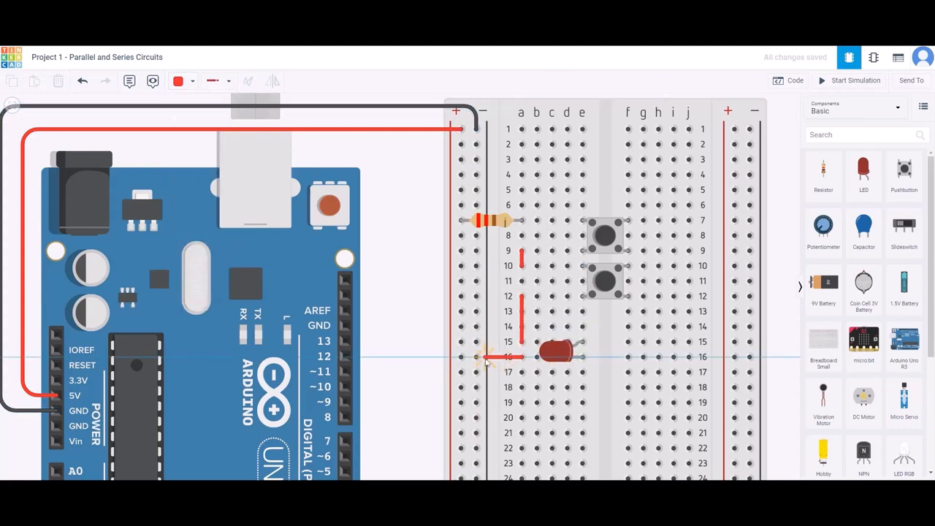
left_click(178, 82)
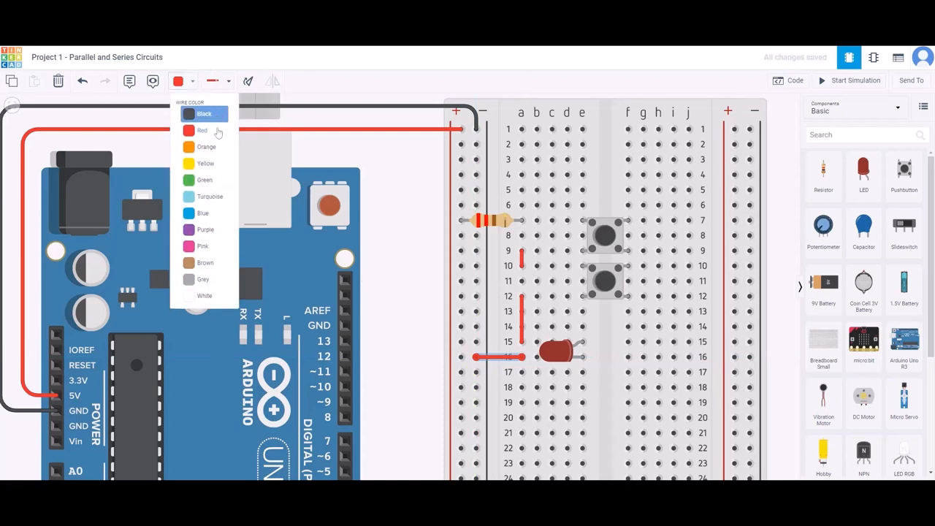
left_click(204, 114)
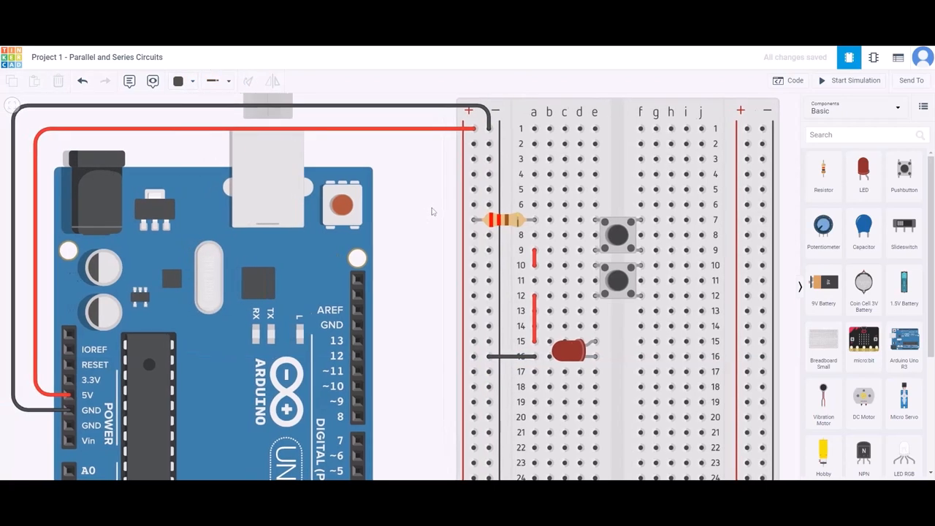
left_click(853, 80)
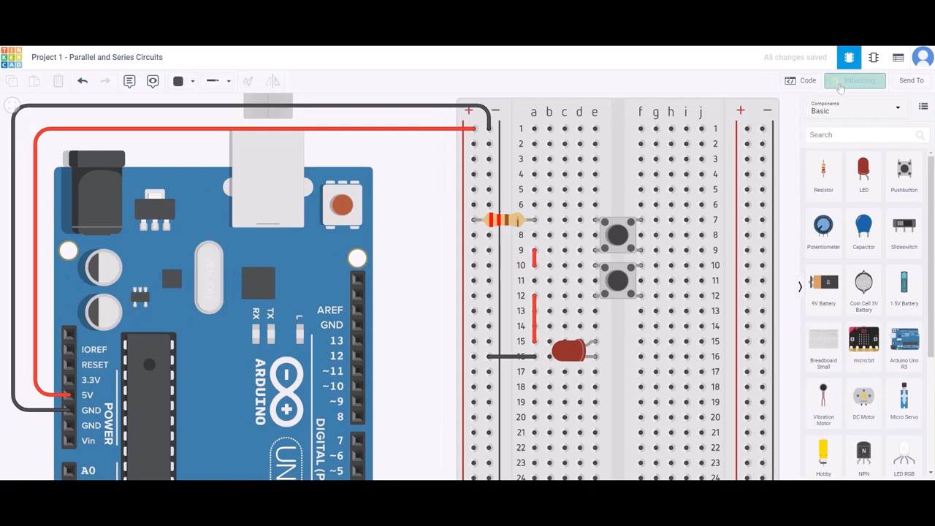
Step: Press and hold each pushbutton to light the LED, then stop the simulation
left_click(853, 80)
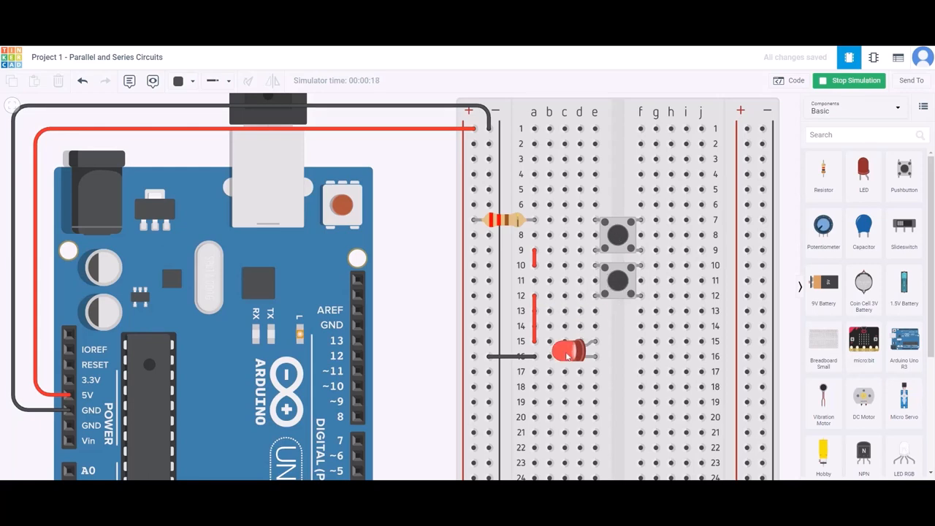
left_click(549, 342)
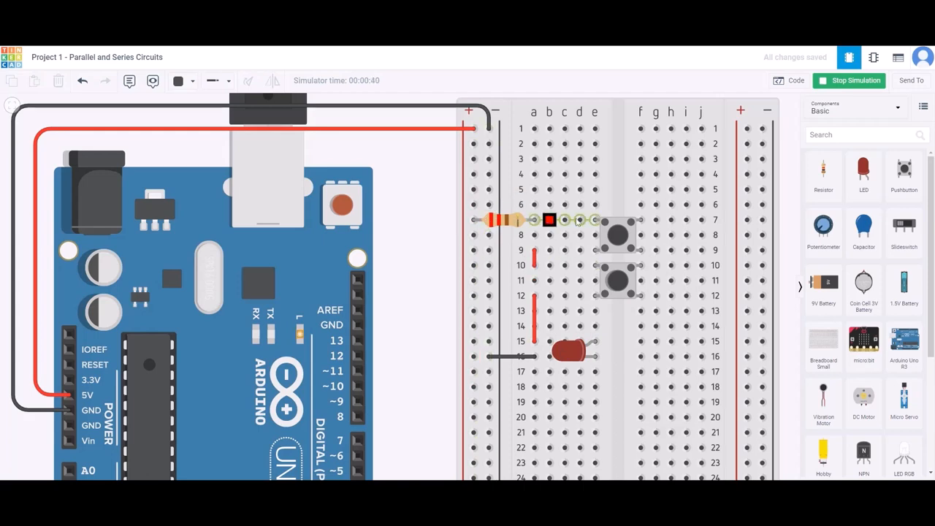
left_click_drag(549, 219, 549, 250)
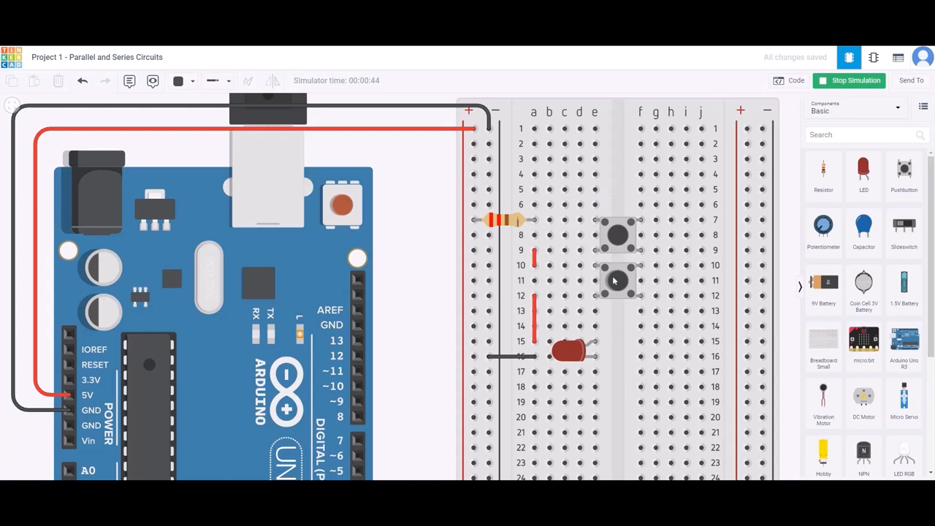
mouse_move(620, 294)
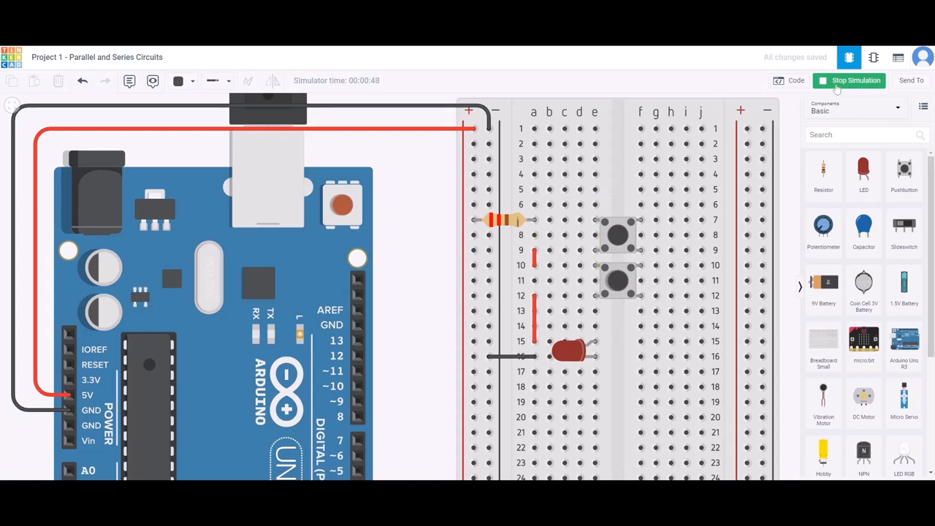
left_click(848, 80)
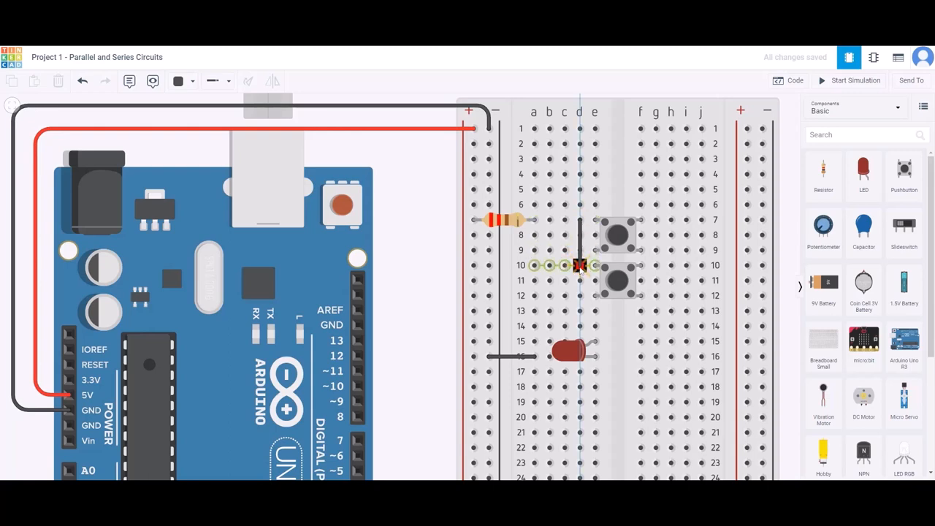
Step: Add red jumpers linking both pushbuttons' terminals and down to the LED row for parallel paths
left_click(178, 80)
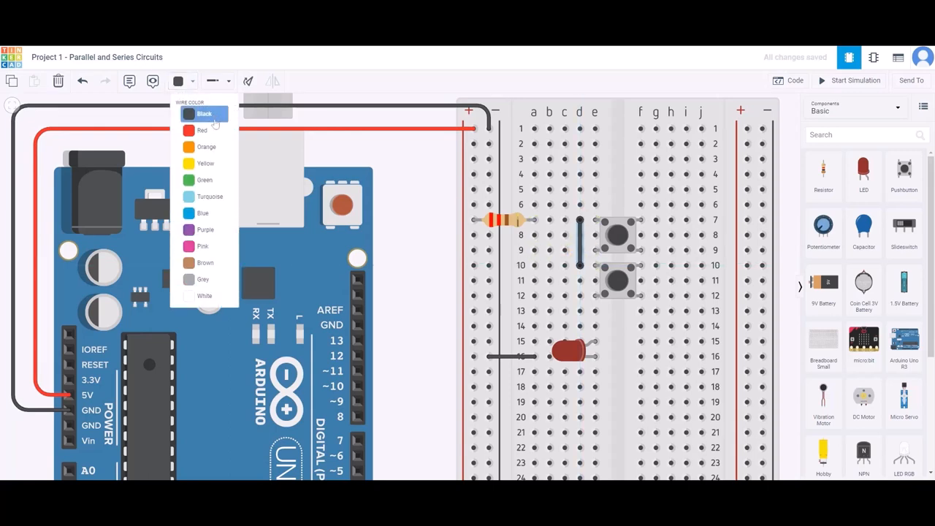
left_click(201, 129)
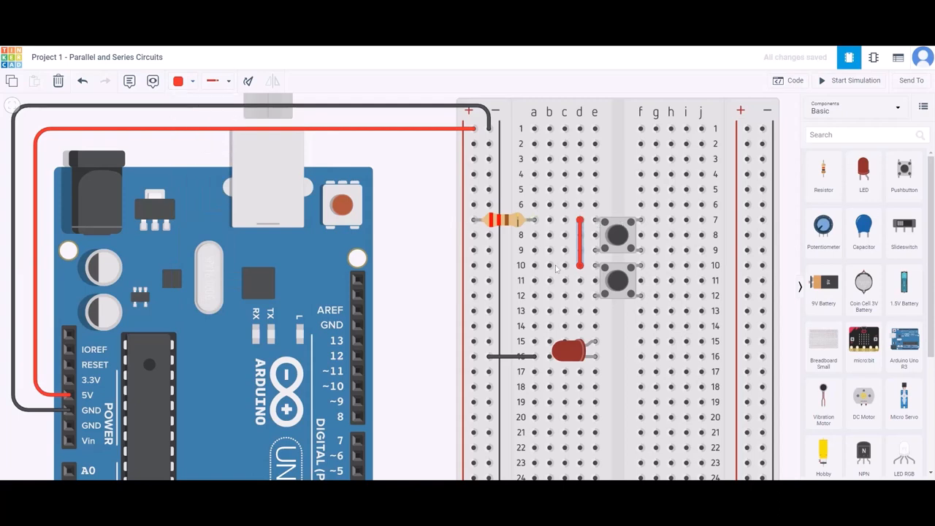
left_click(534, 252)
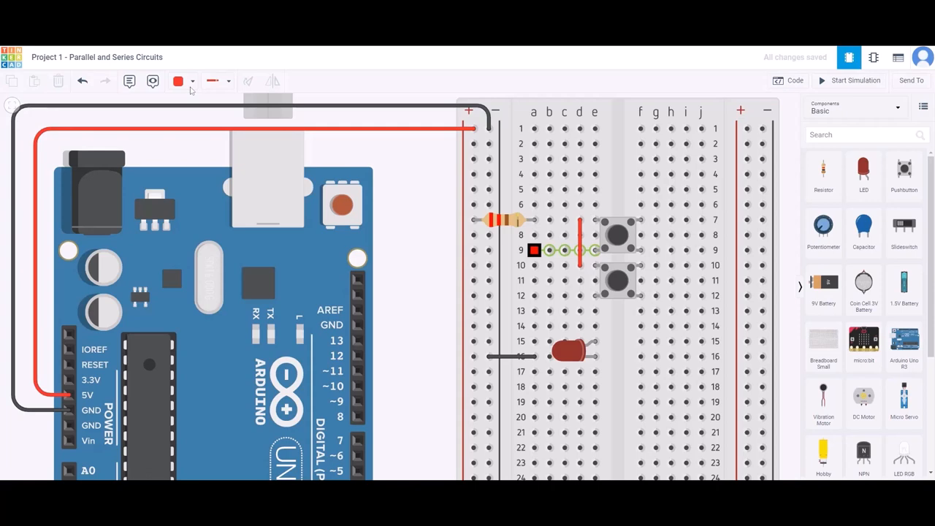
left_click_drag(535, 249, 549, 325)
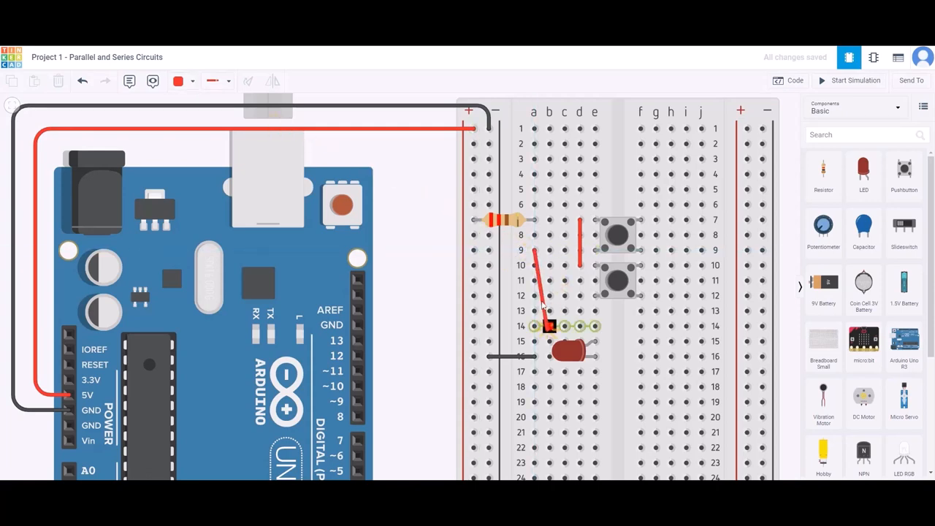
left_click_drag(549, 325, 520, 342)
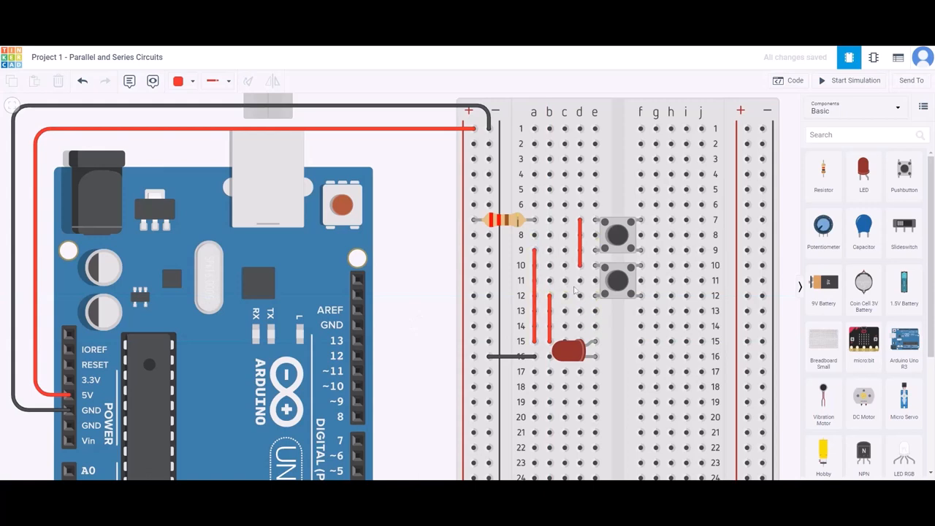
left_click(685, 160)
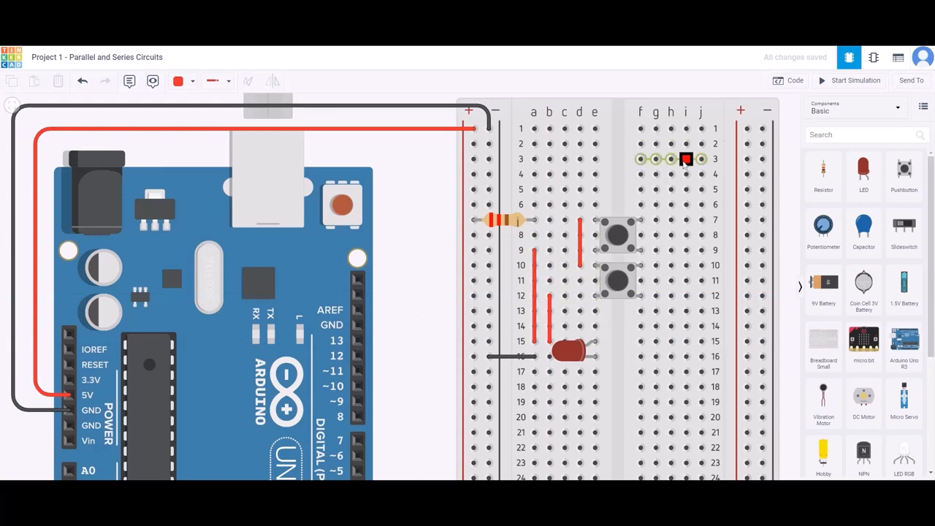
Step: Start the simulation and press the top then the lower pushbutton to test the LED
left_click(848, 81)
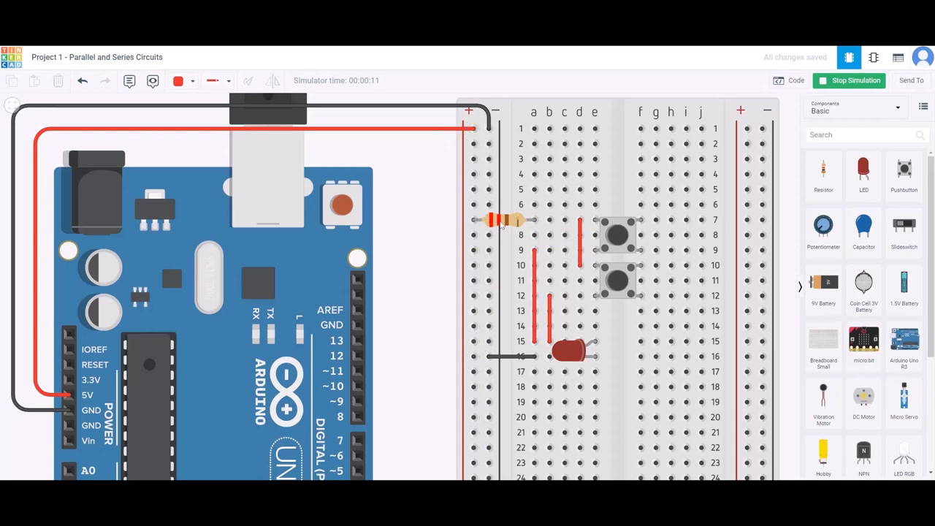
left_click(566, 219)
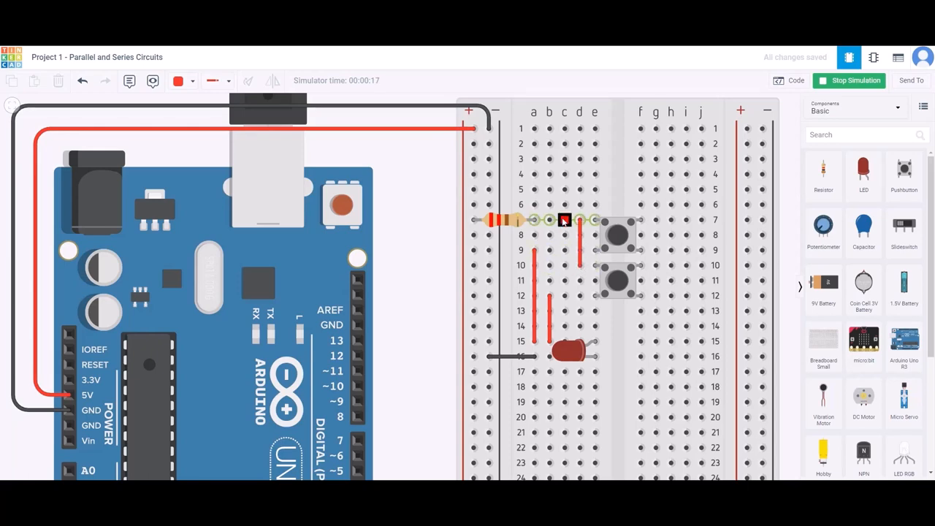
mouse_move(596, 219)
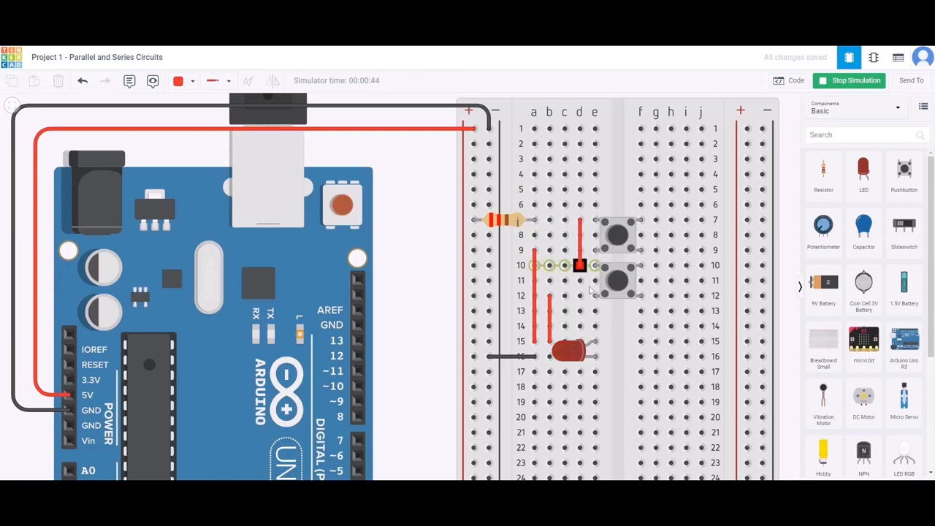
left_click(618, 280)
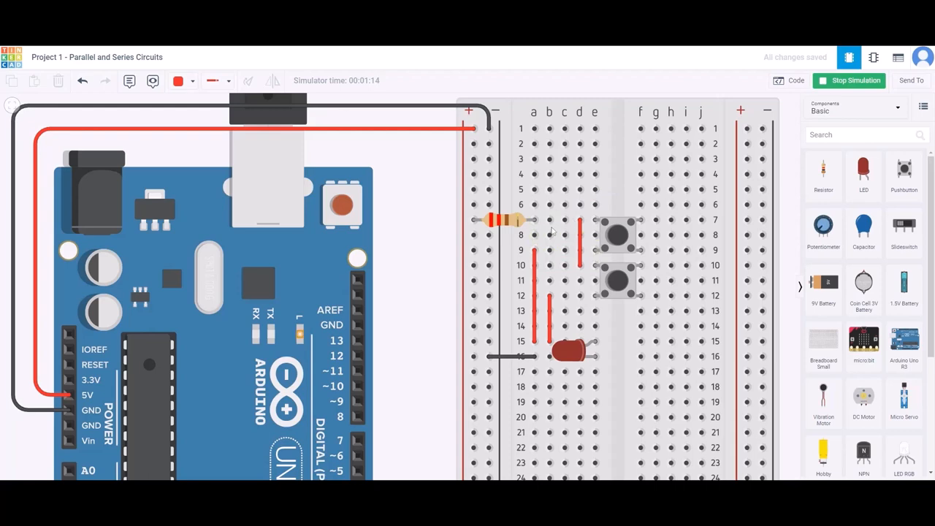
mouse_move(584, 266)
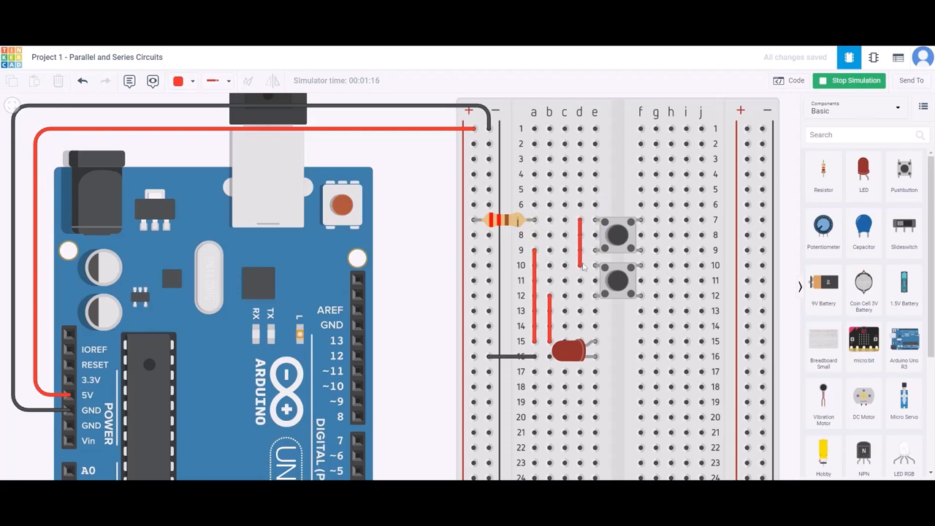